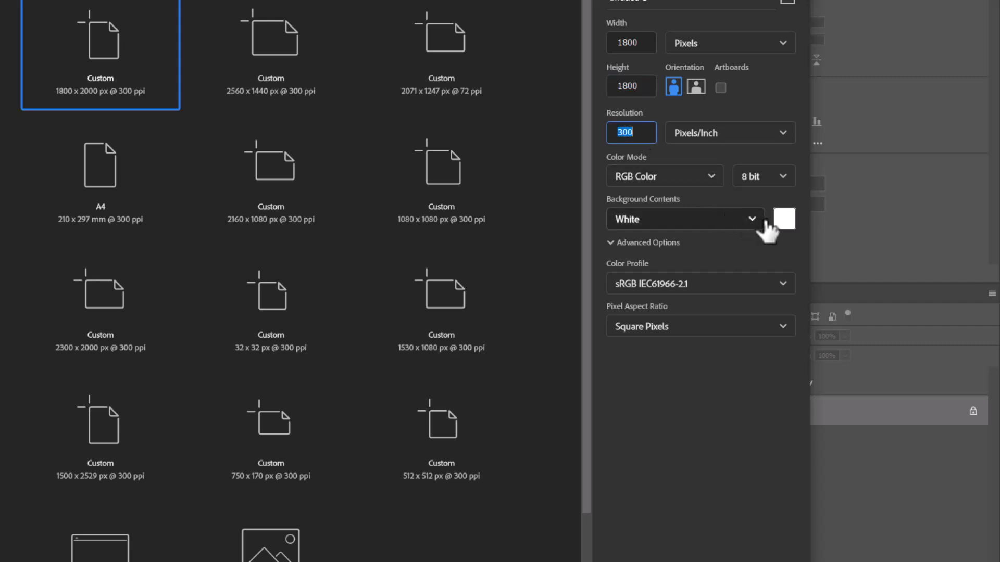
- Create an 1800×1800 px, 300 ppi document with a #080808 near-black background
left_click(785, 219)
type("080808")
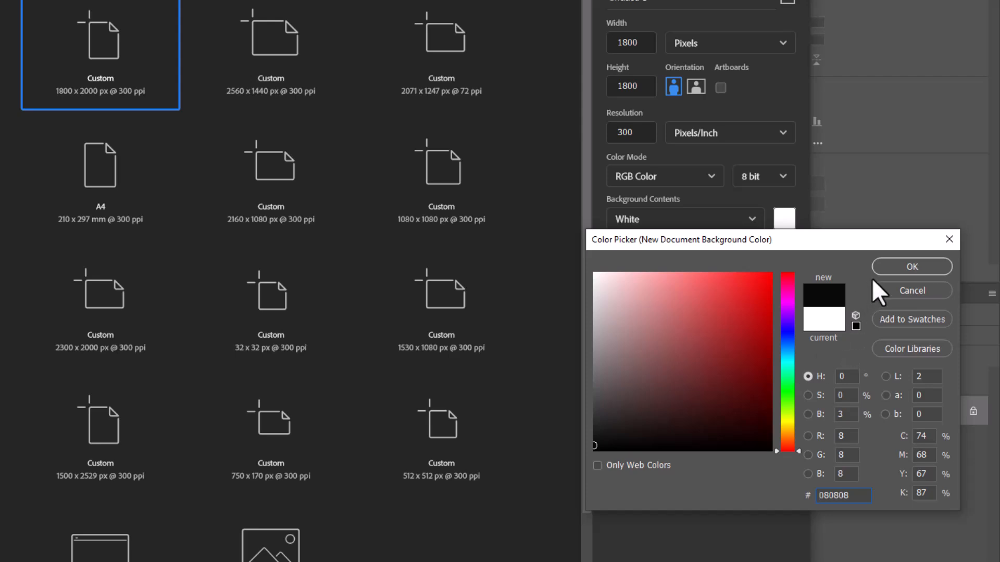
left_click(911, 267)
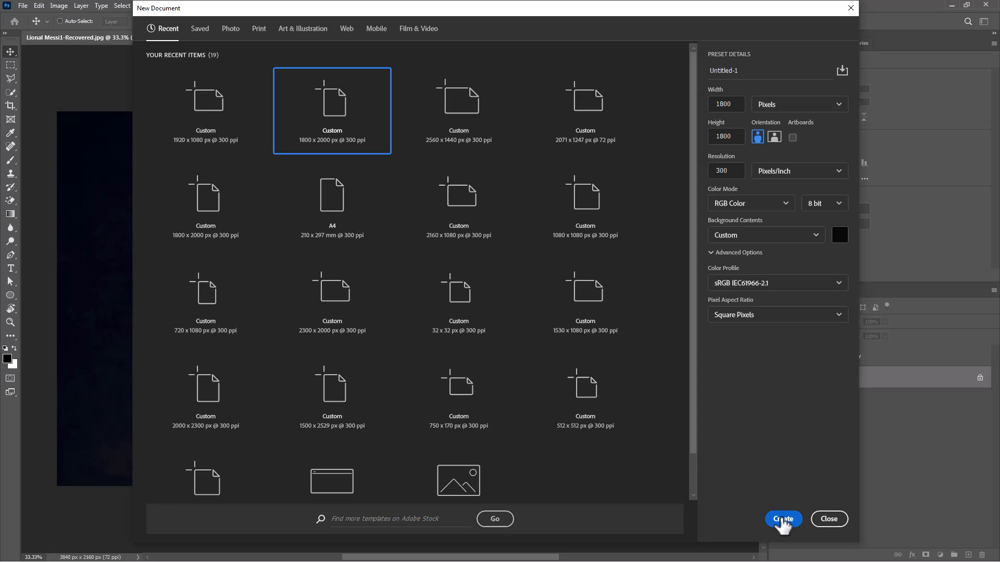
left_click(782, 519)
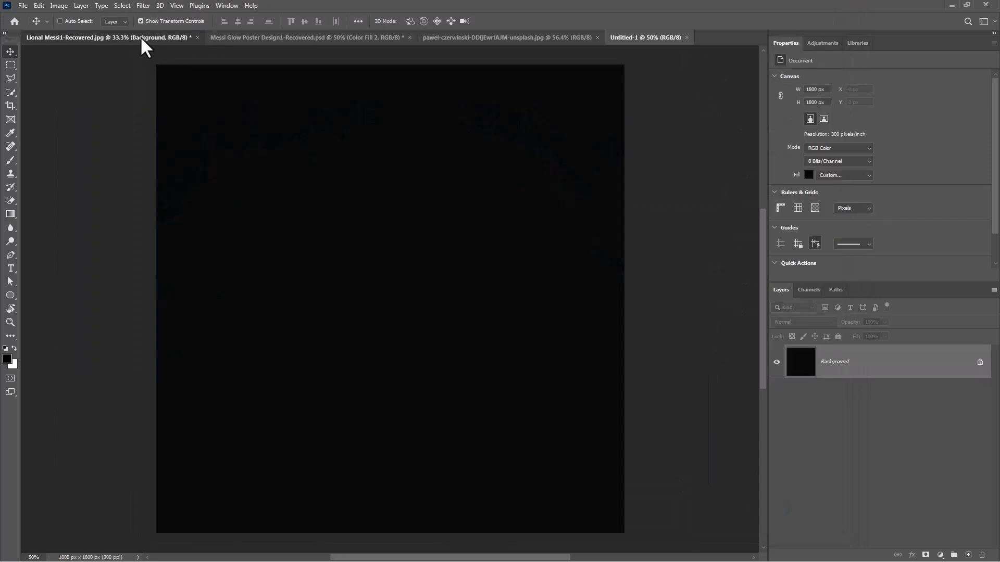
- Select Messi in his photo and bring the cutout into Untitled-1 for scaling
left_click(11, 91)
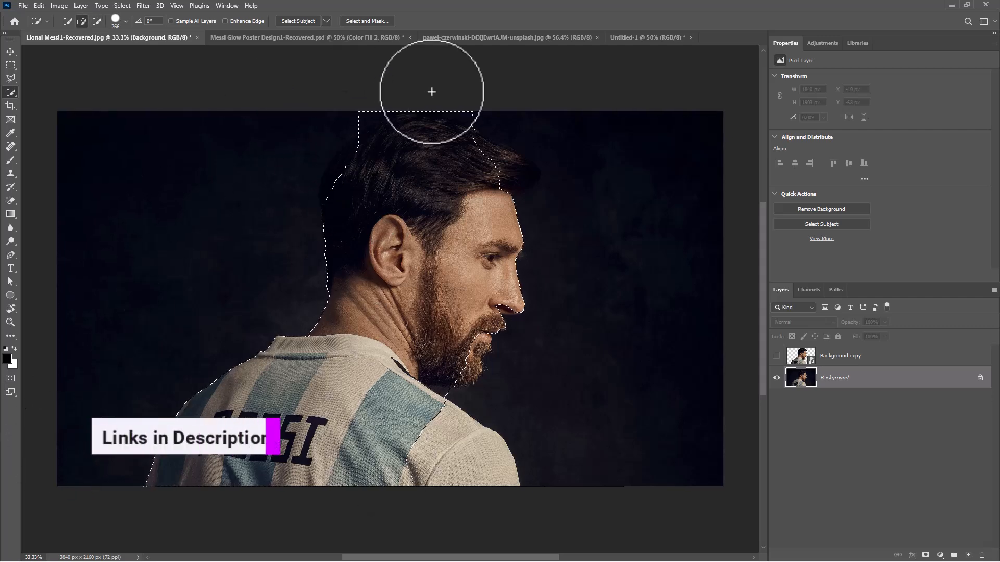
left_click(776, 356)
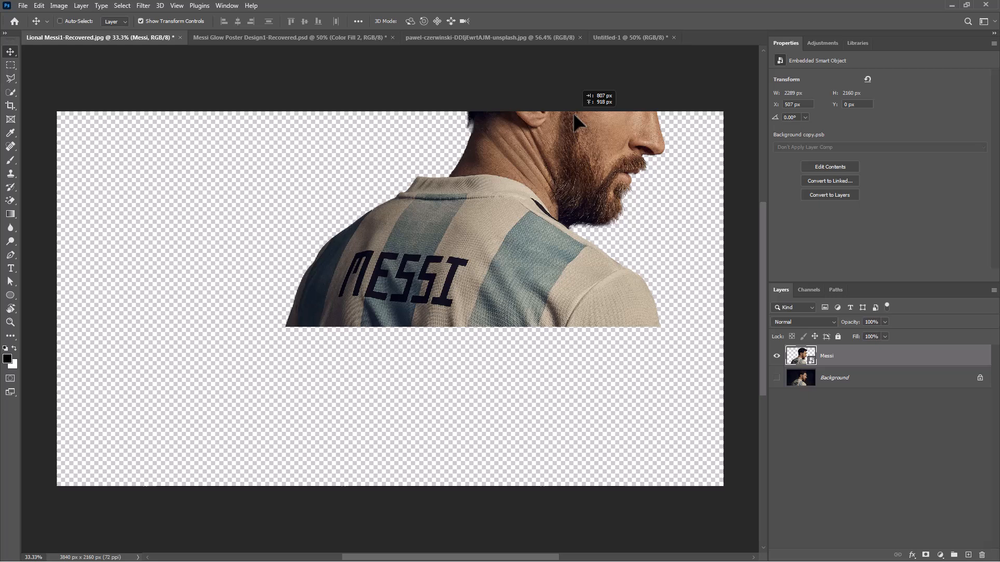
left_click(626, 37)
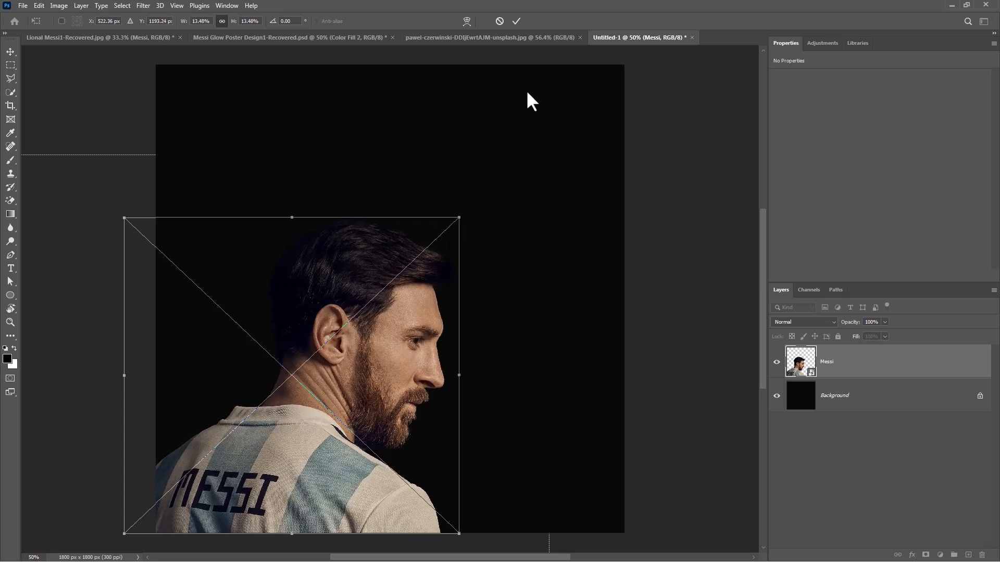
- Commit Messi's placement, then type a white M in Ebrima Bold at 324 pt
left_click(516, 20)
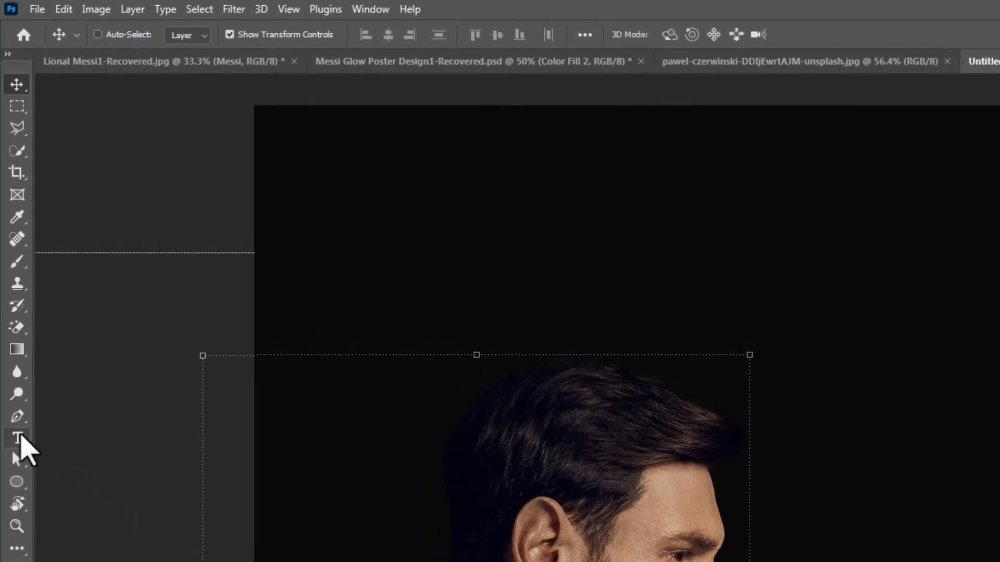
left_click(18, 438)
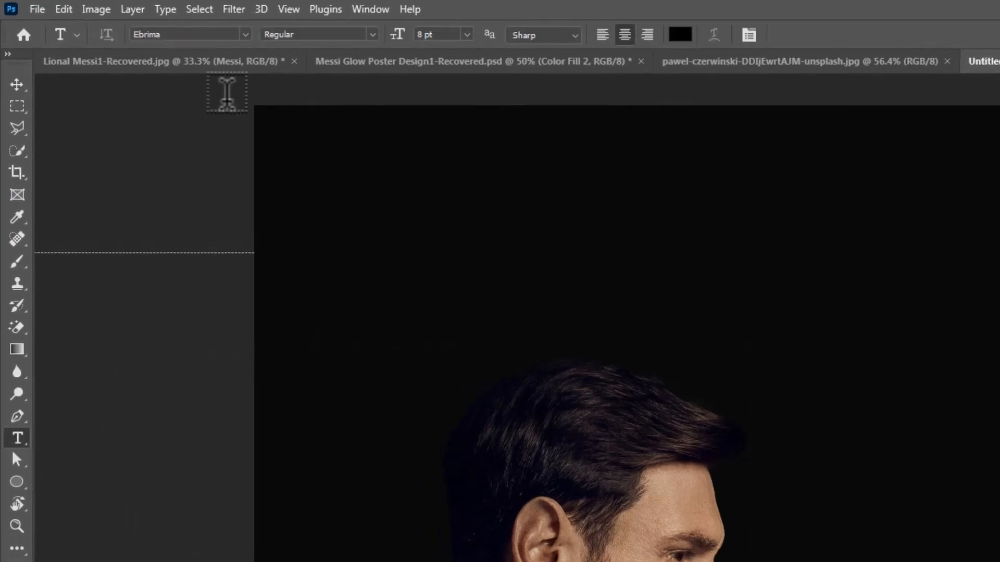
left_click(537, 253)
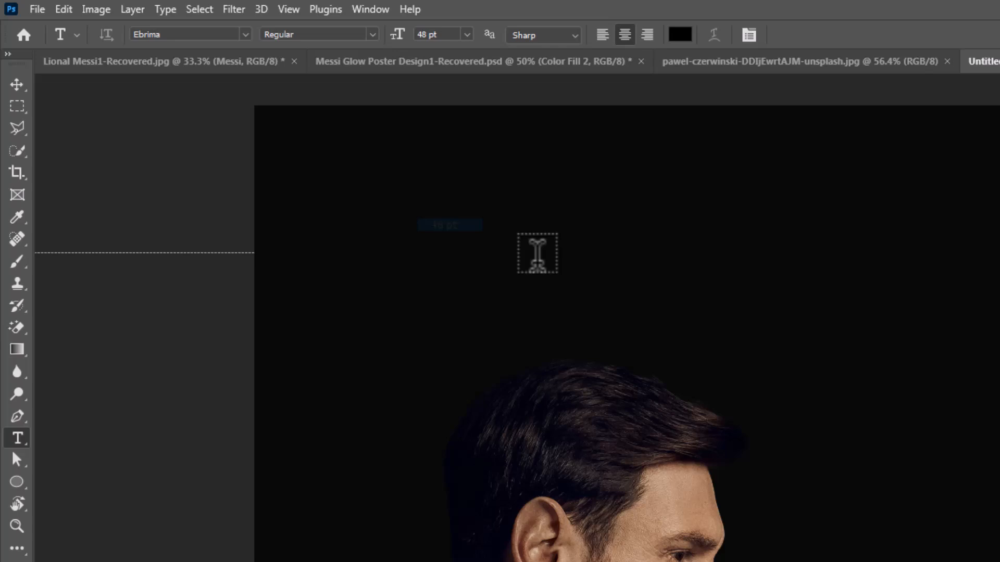
left_click(679, 34)
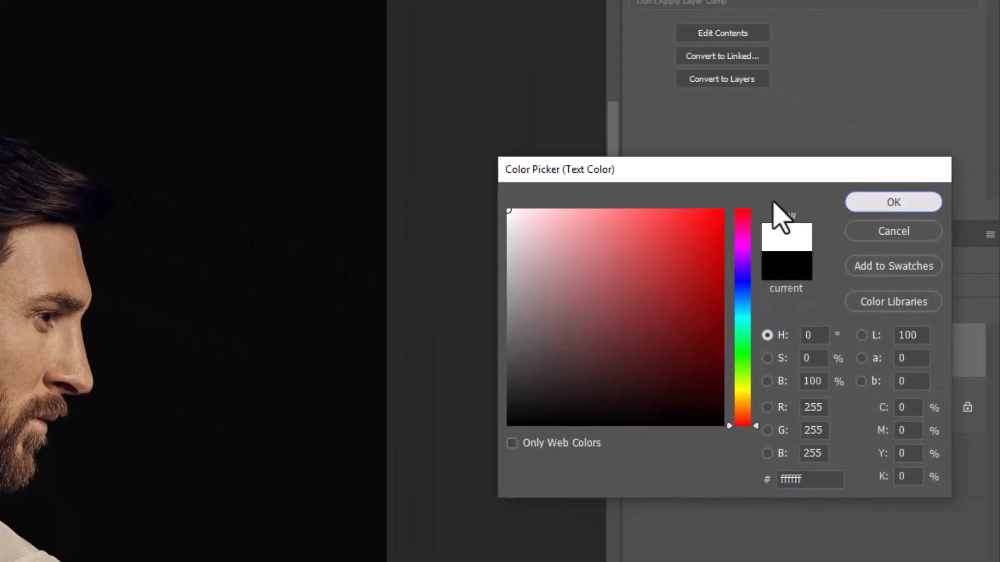
left_click(892, 202)
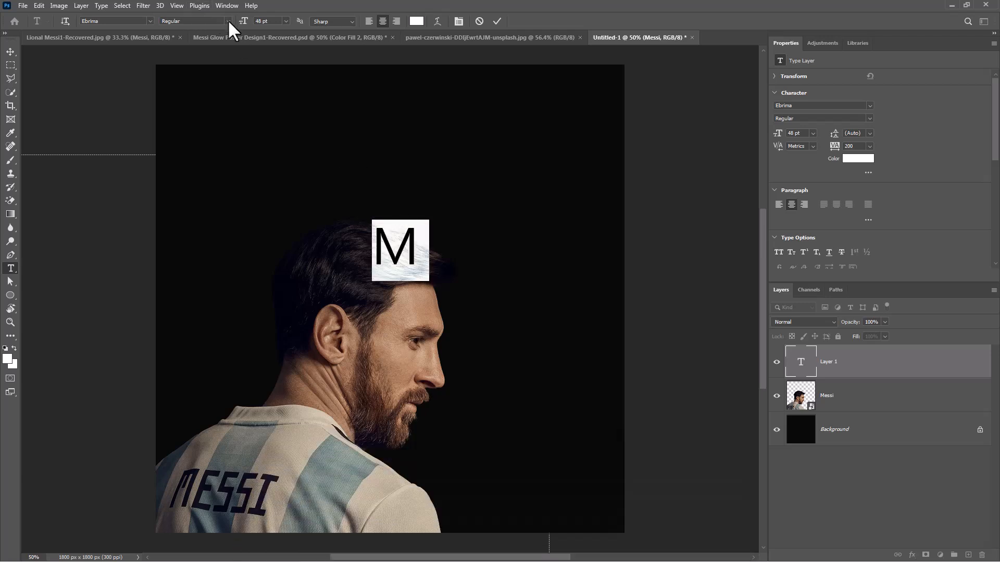
left_click(191, 20)
type("270")
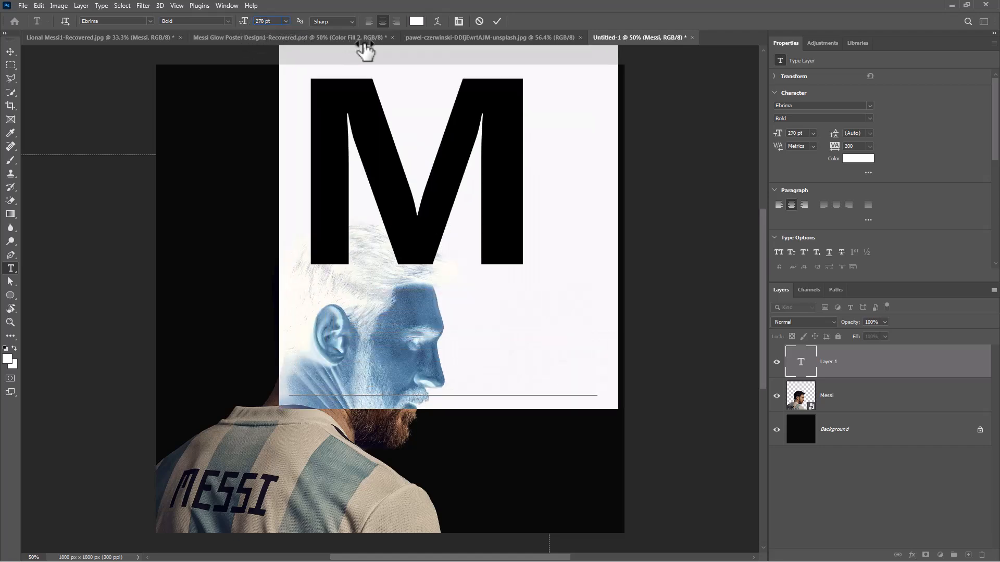
left_click(498, 21)
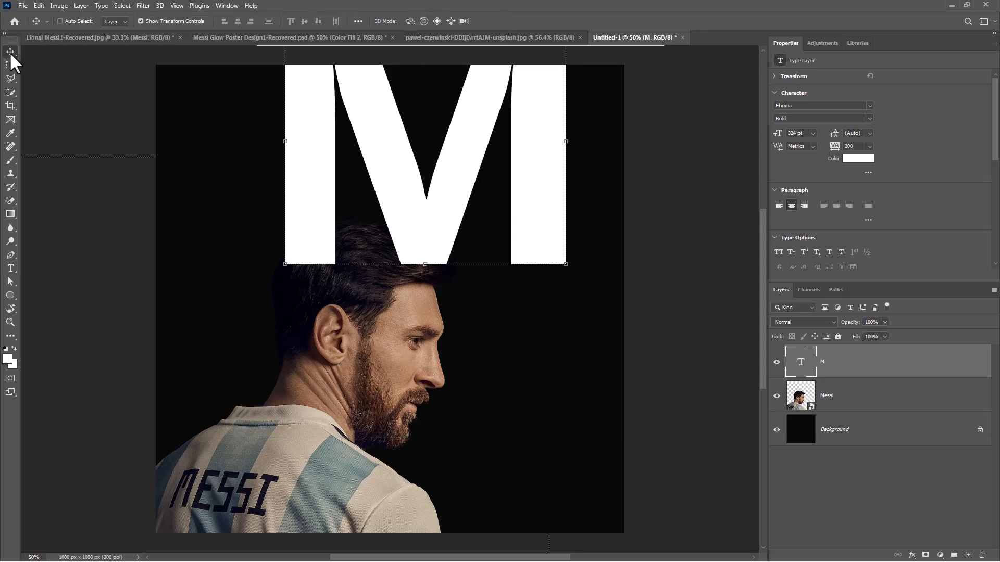
mouse_move(458, 163)
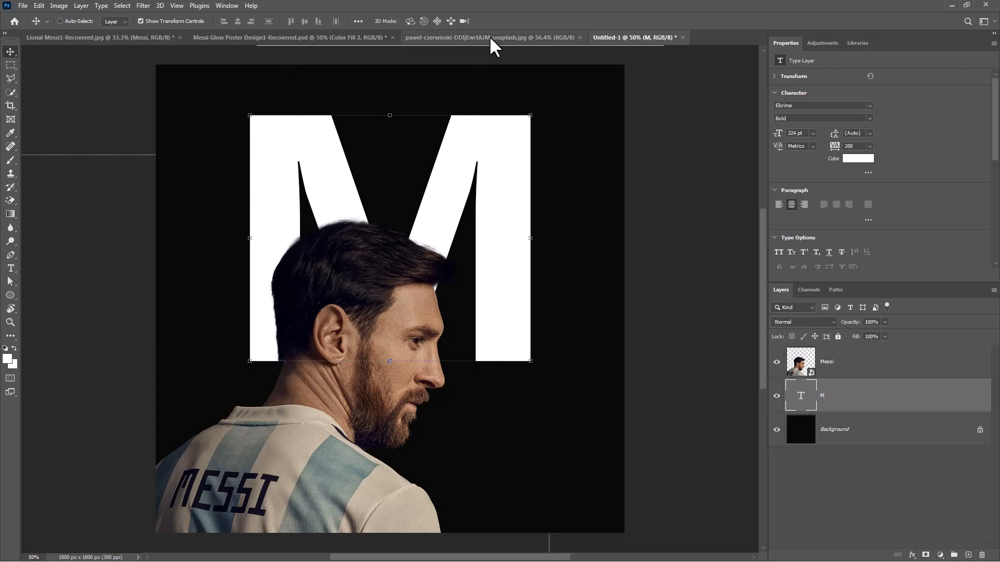
- Bring the pawel-czerwinski blue marble texture image to the front
left_click(488, 37)
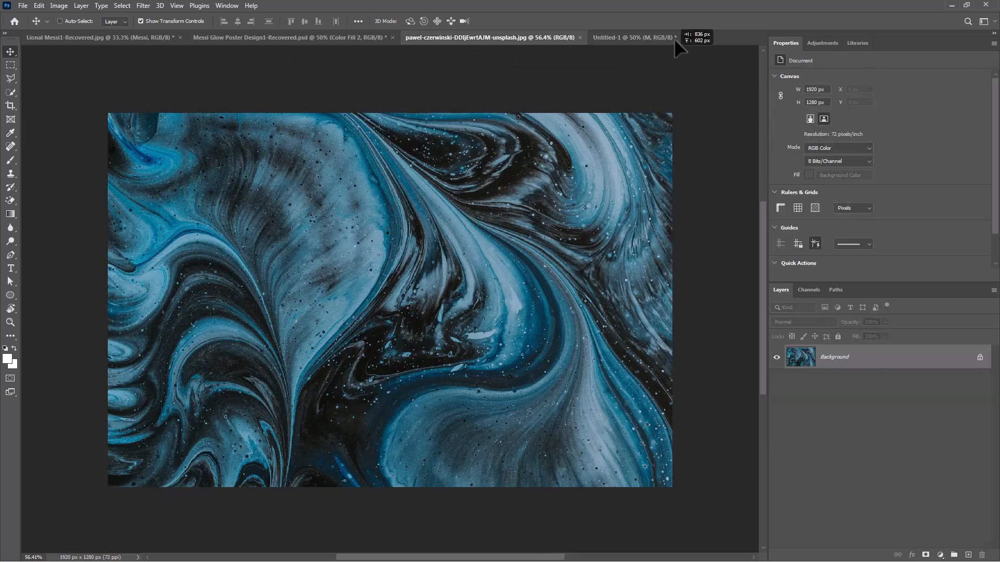
- Drag the marble texture into the poster and clip it to the M layer
left_click(628, 37)
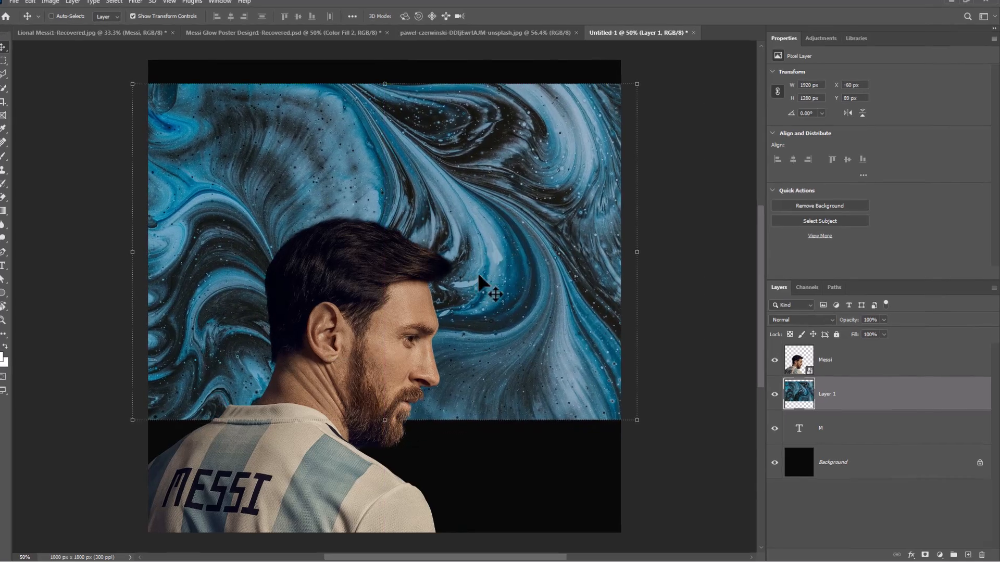
right_click(826, 394)
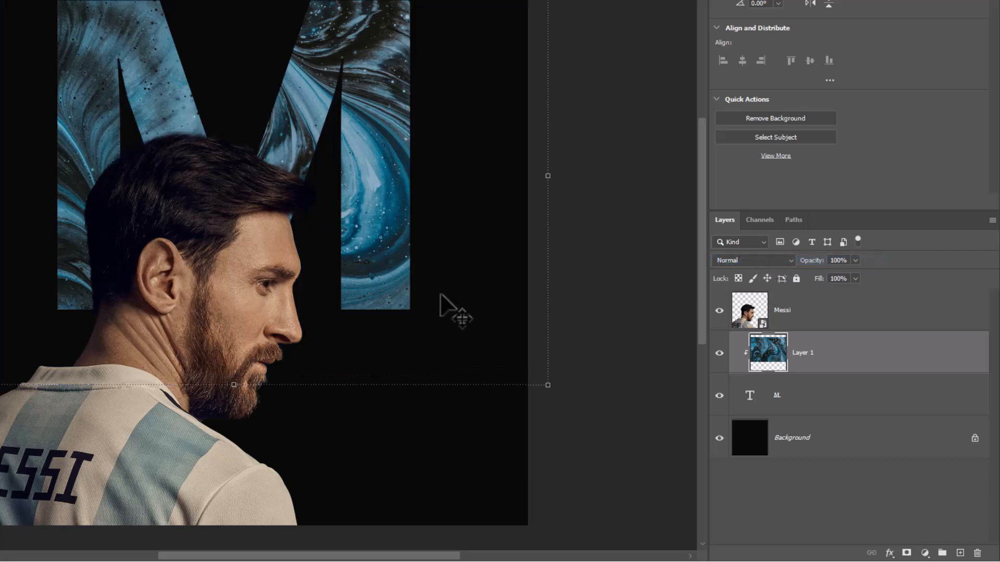
mouse_move(929, 552)
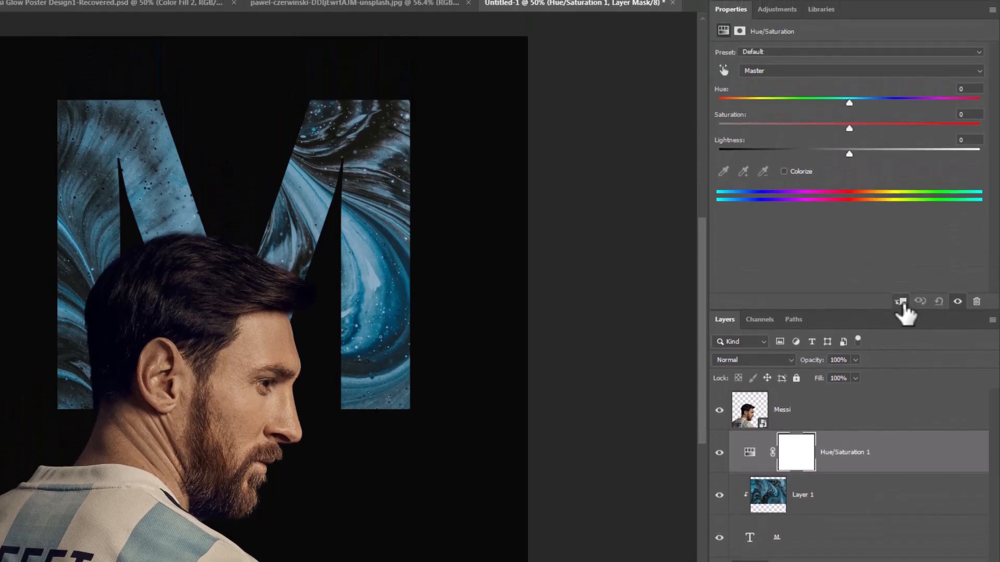
- Add a clipped Hue/Saturation adjustment: Colorize, Hue 191, Saturation 80, Lightness +7
left_click(899, 301)
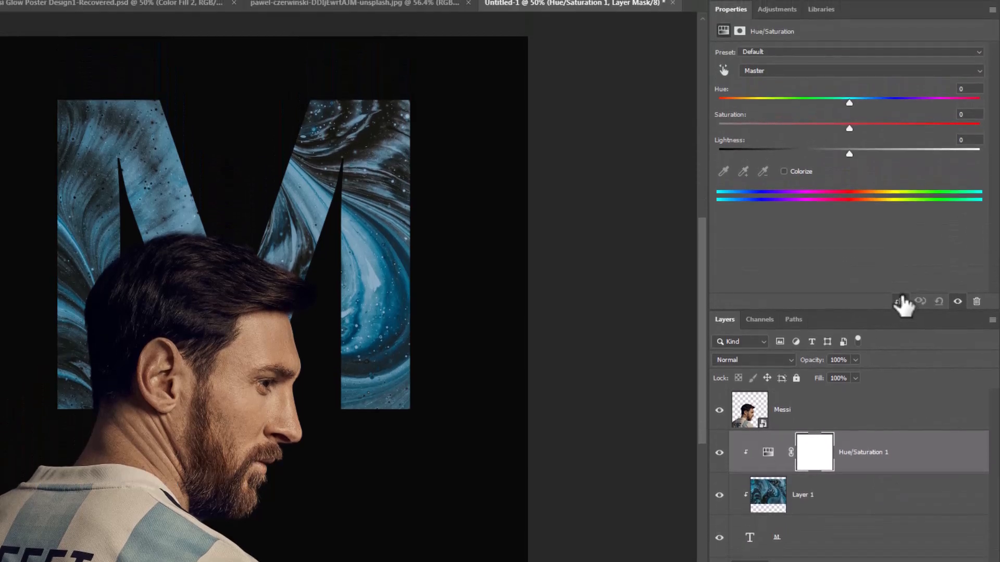
mouse_move(819, 201)
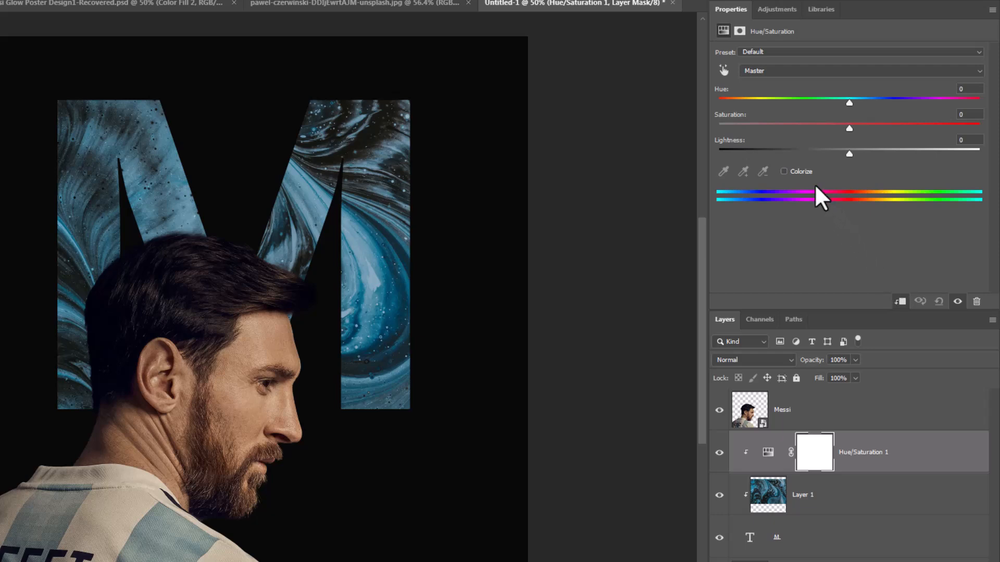
left_click(783, 171)
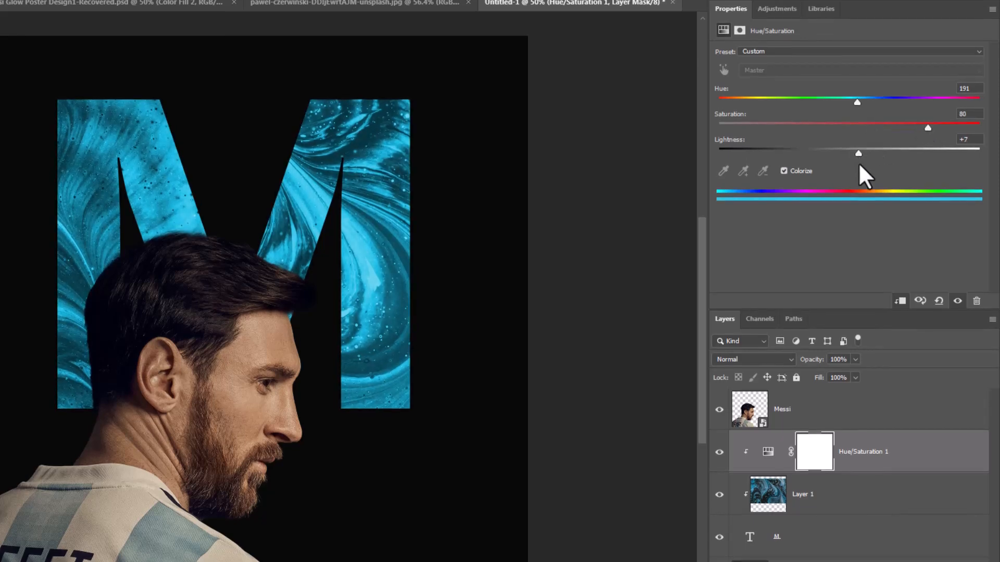
left_click(749, 532)
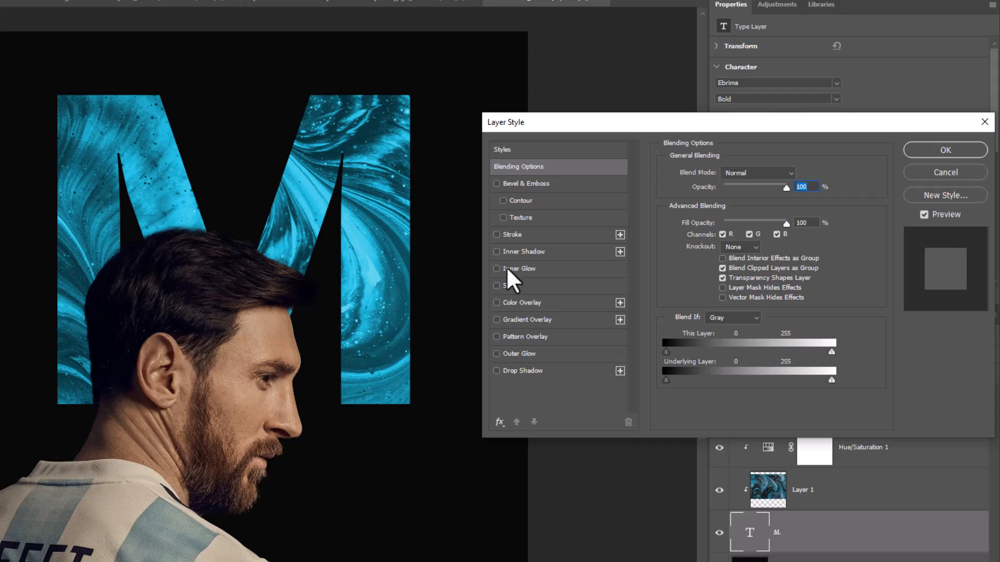
- Give the M a cyan Color Dodge Inner Glow at 100% opacity, size 49 px
left_click(497, 269)
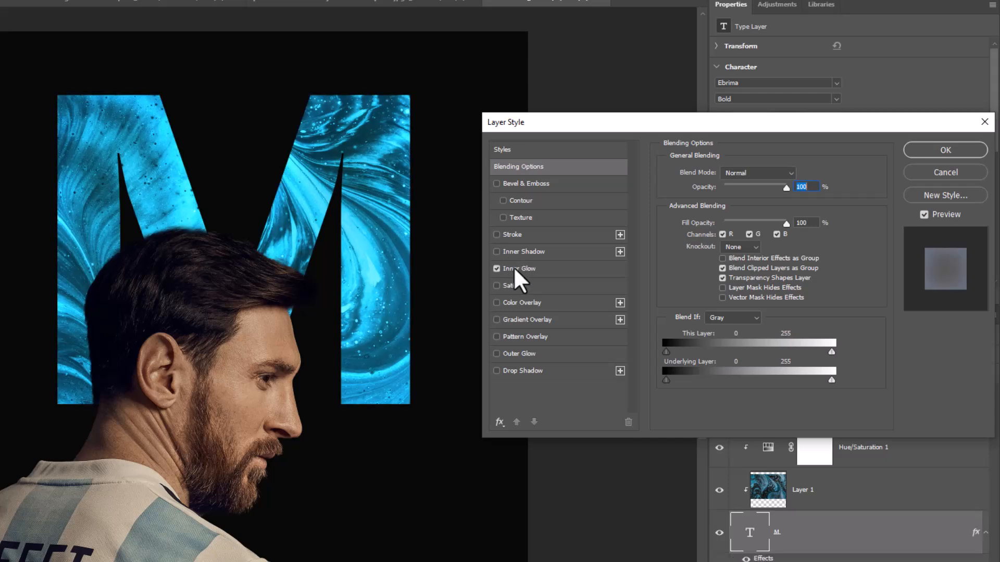
left_click(519, 268)
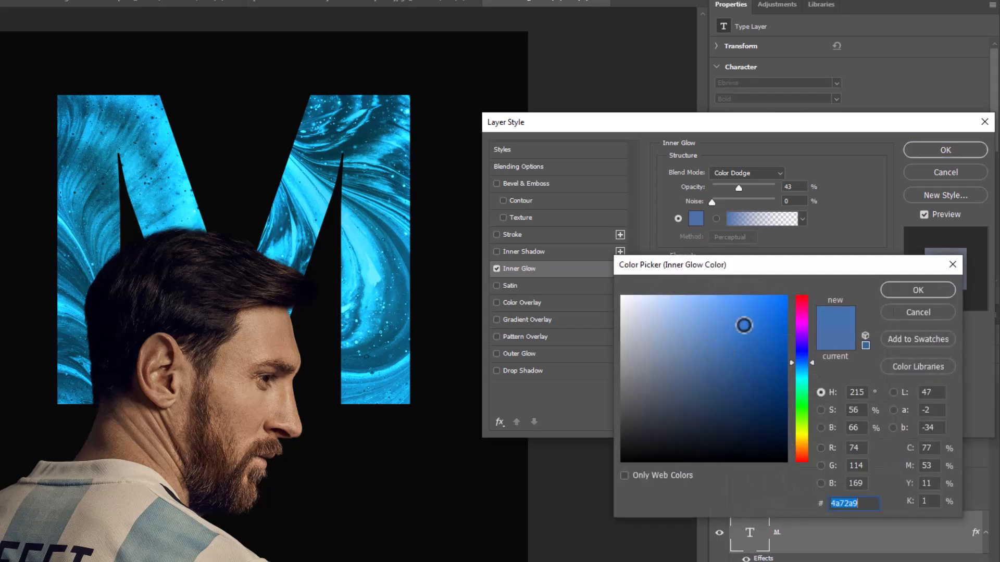
left_click(778, 298)
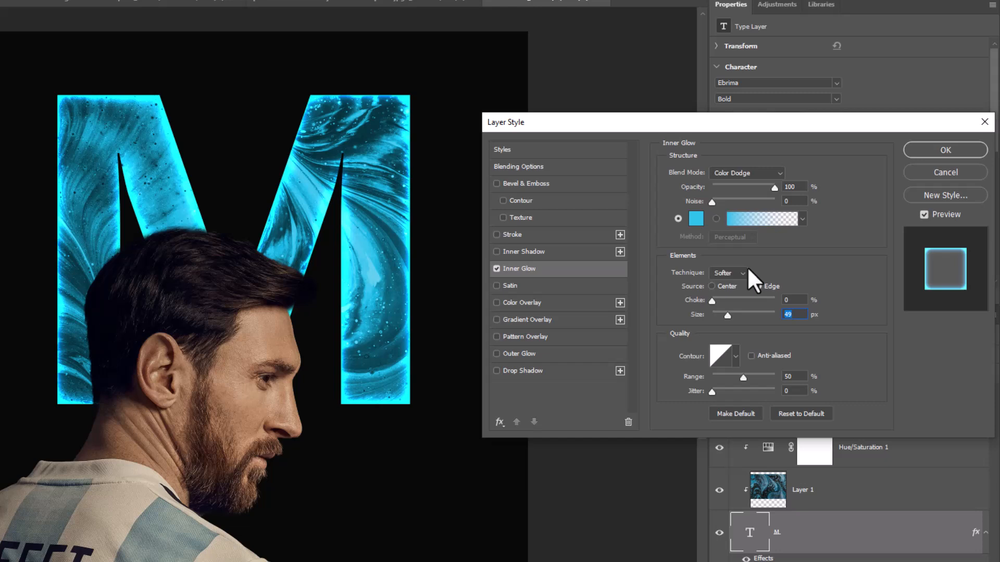
left_click(758, 286)
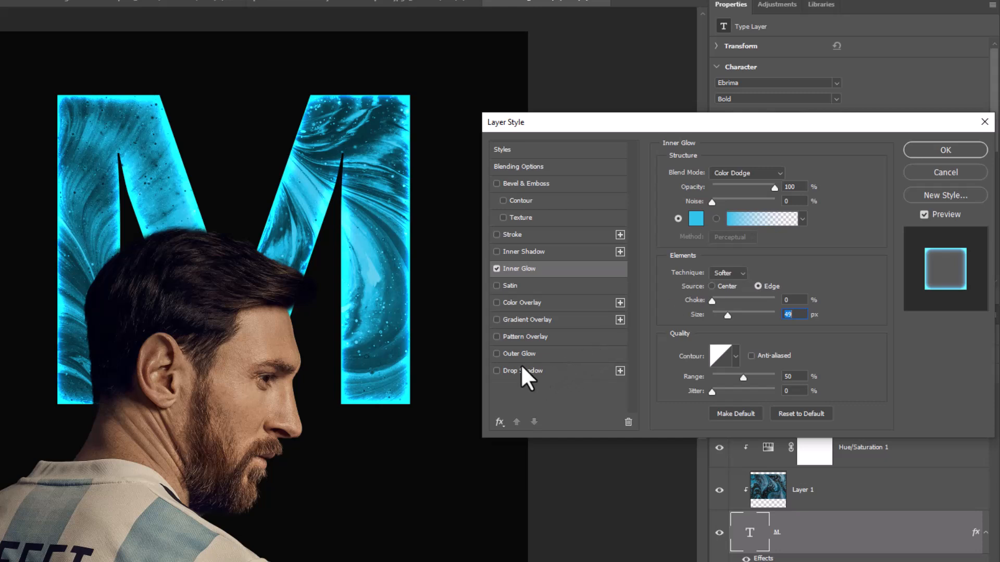
- Add a #0ccaf8 blue Outer Glow of size 49 px and apply the layer style
left_click(497, 354)
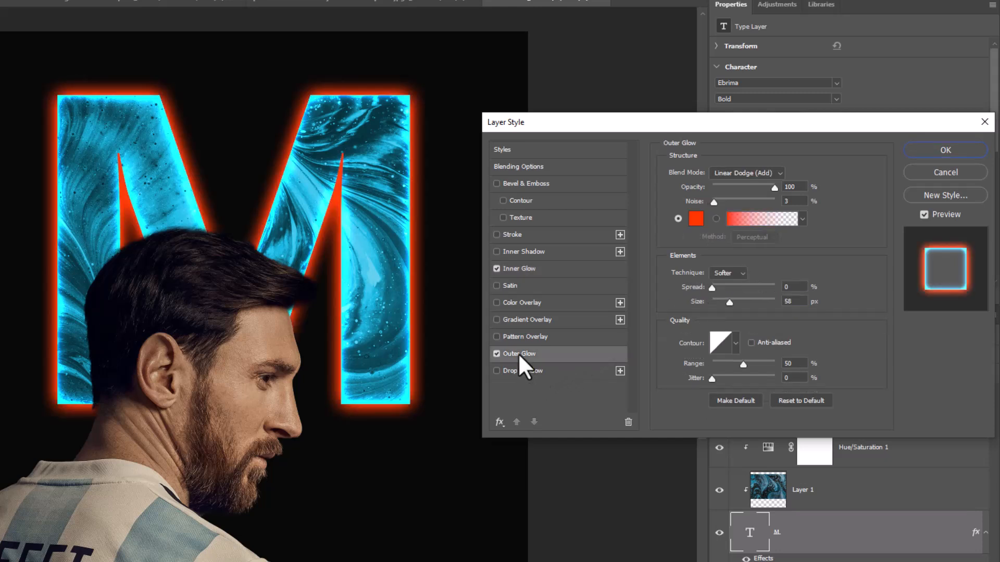
left_click(745, 173)
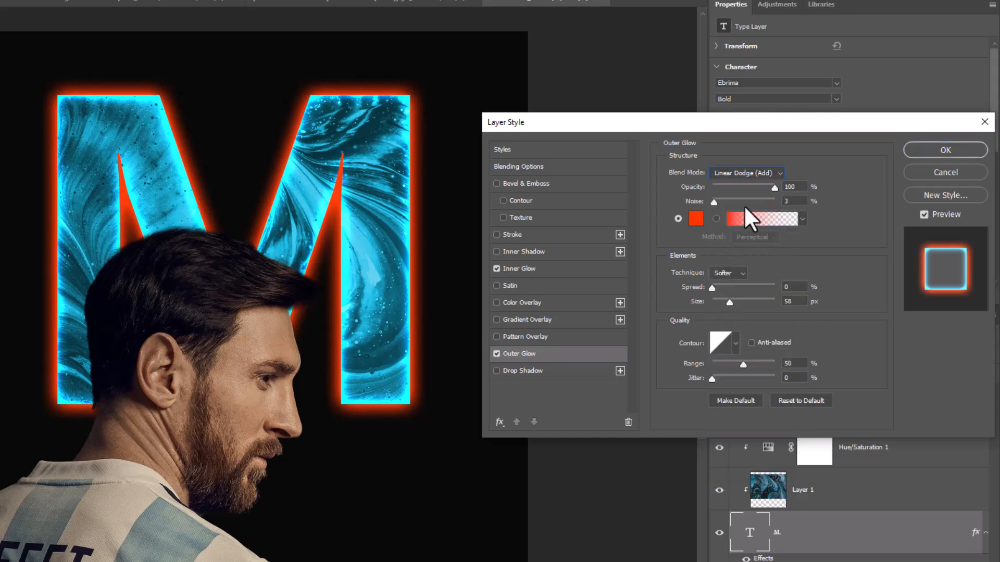
triple_click(794, 187)
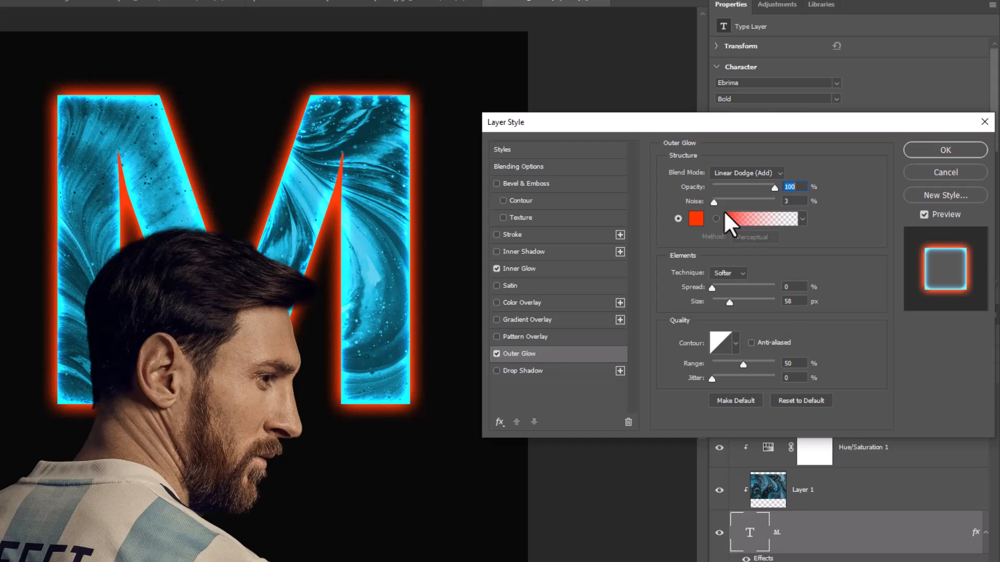
left_click(695, 218)
type("0ccaf8")
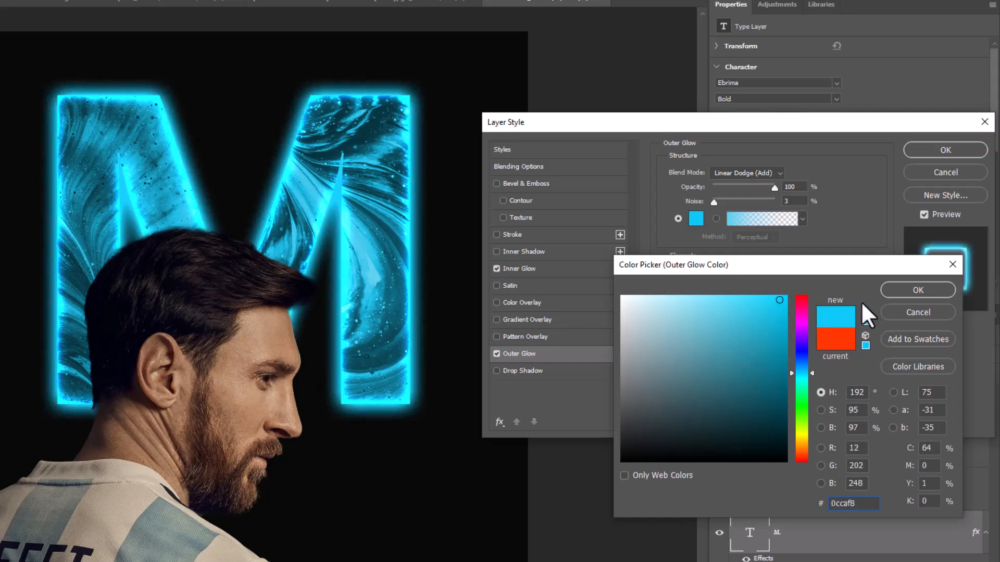
left_click(916, 290)
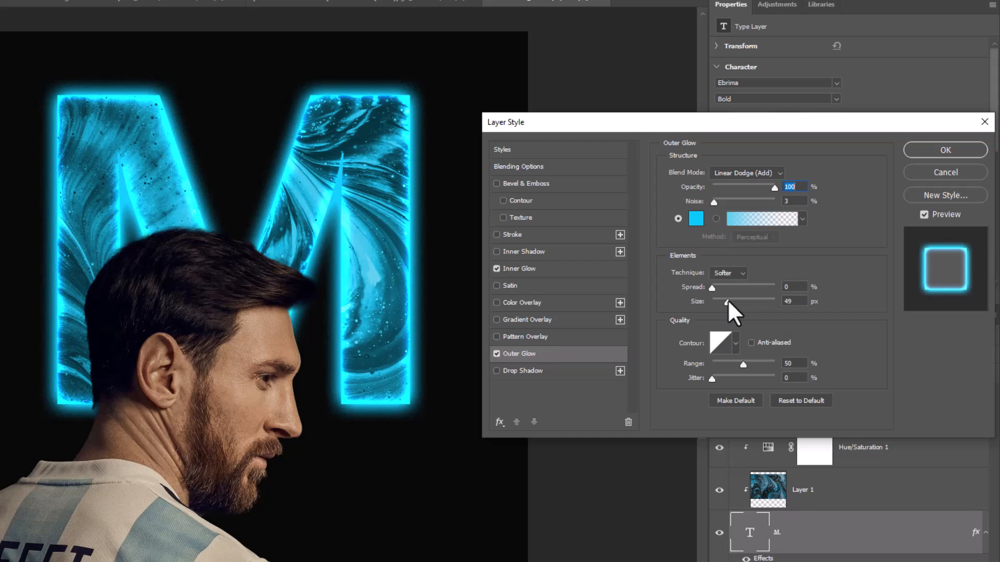
triple_click(794, 301)
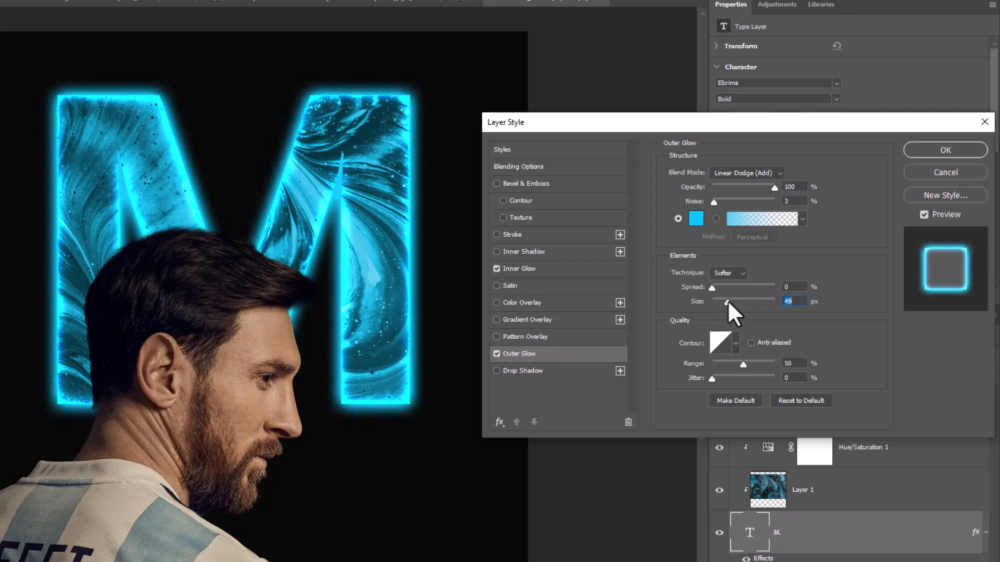
mouse_move(950, 176)
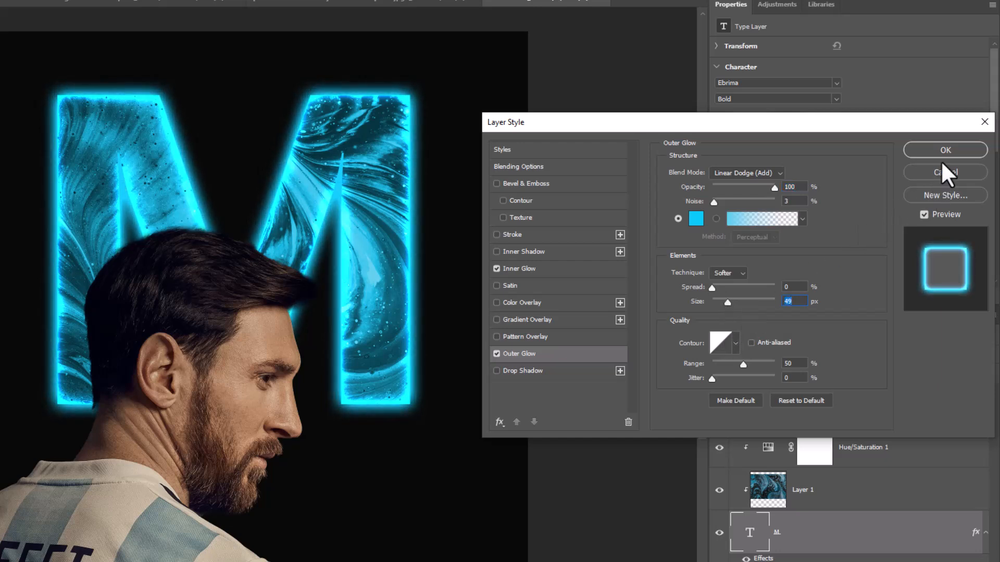
left_click(944, 150)
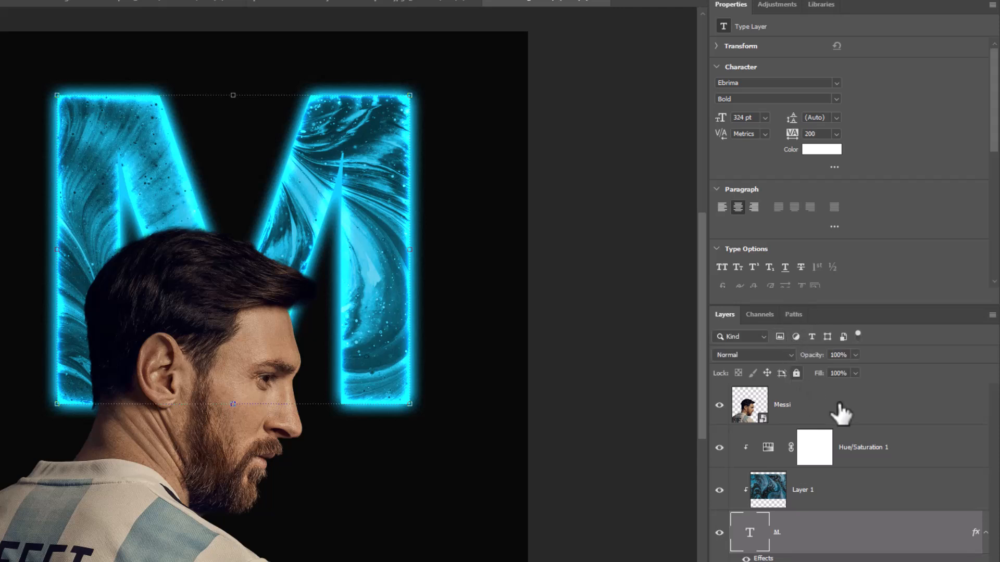
- Add a Curves layer clipped to Messi, pulling input 180 down to output 120
left_click(781, 405)
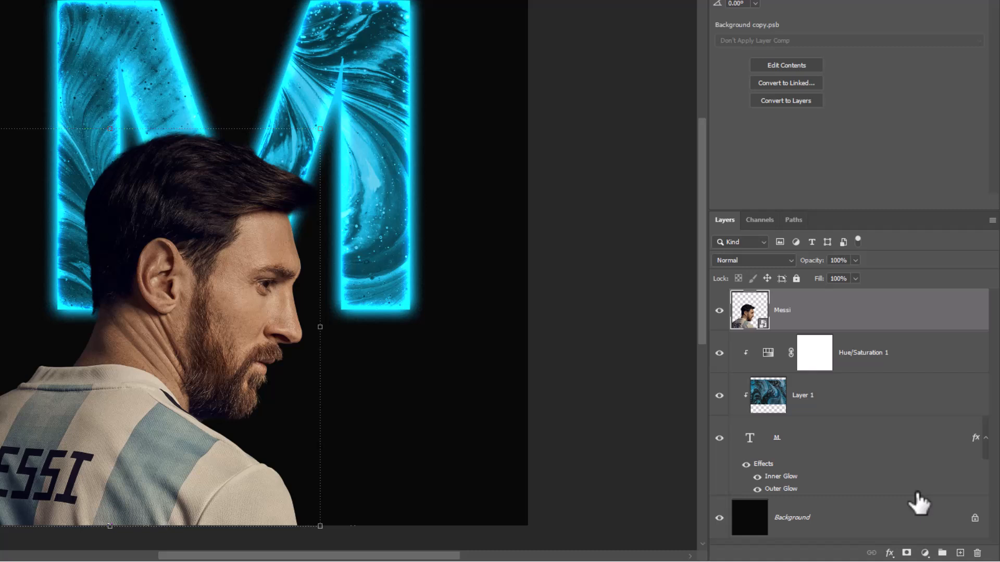
left_click(905, 553)
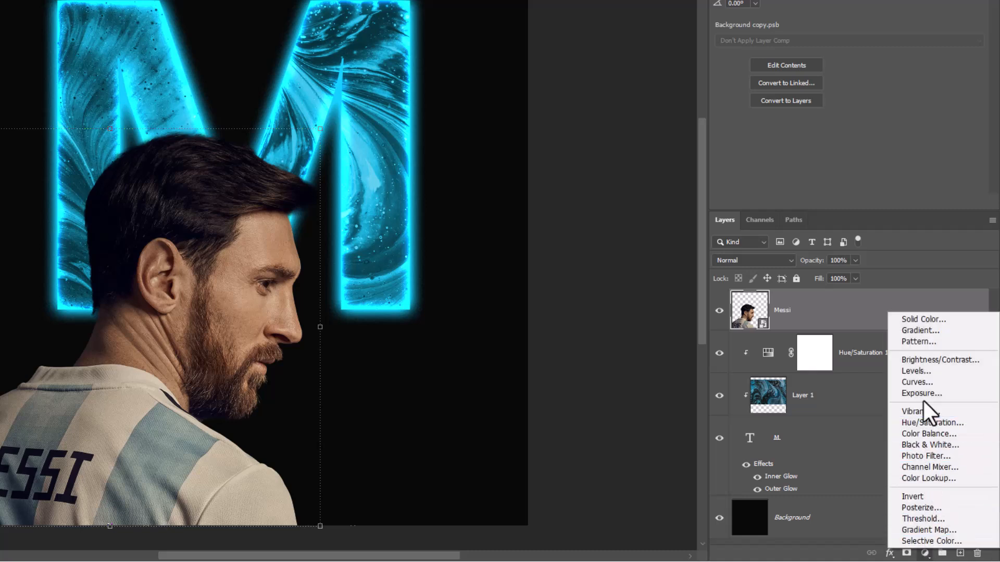
left_click(917, 382)
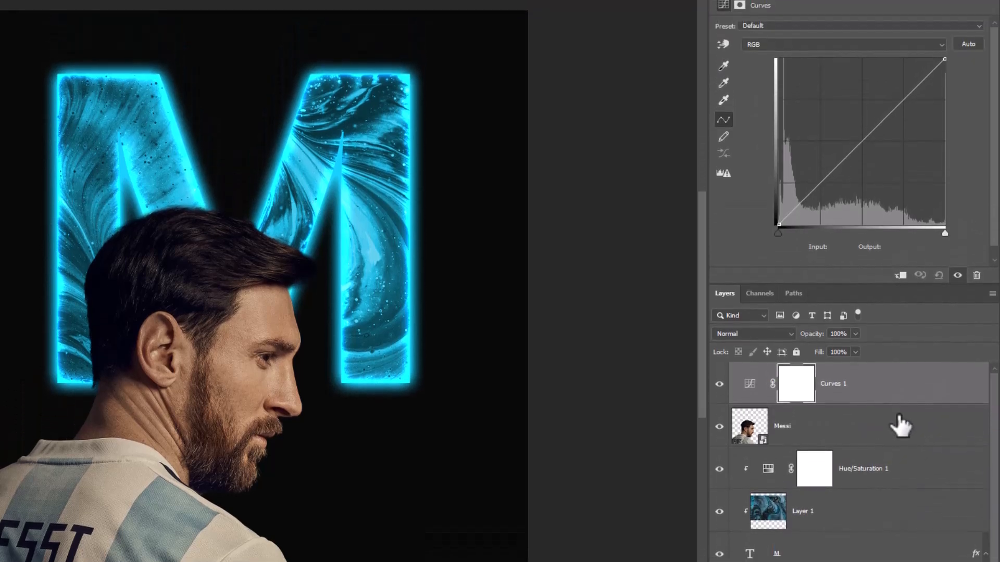
left_click(901, 292)
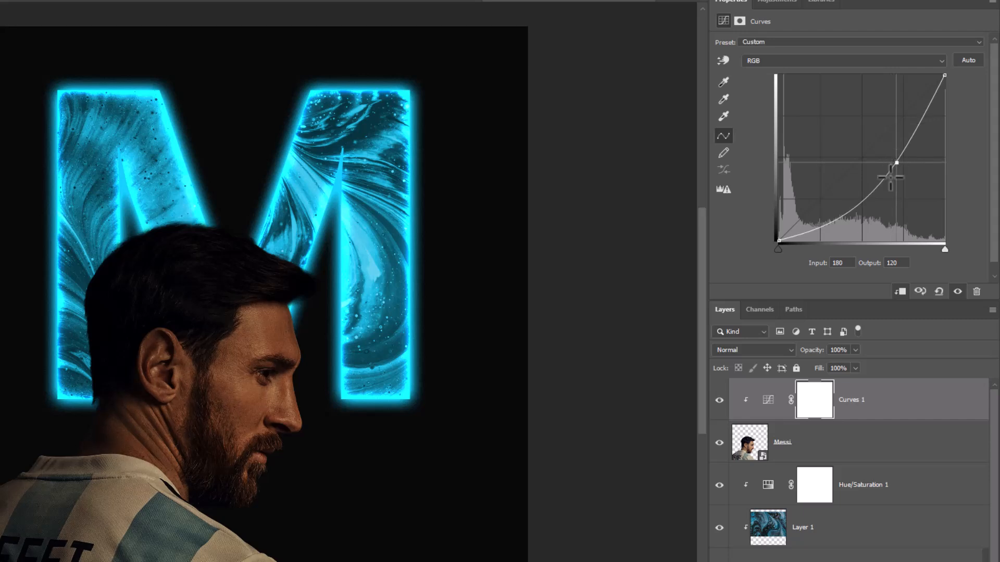
mouse_move(865, 383)
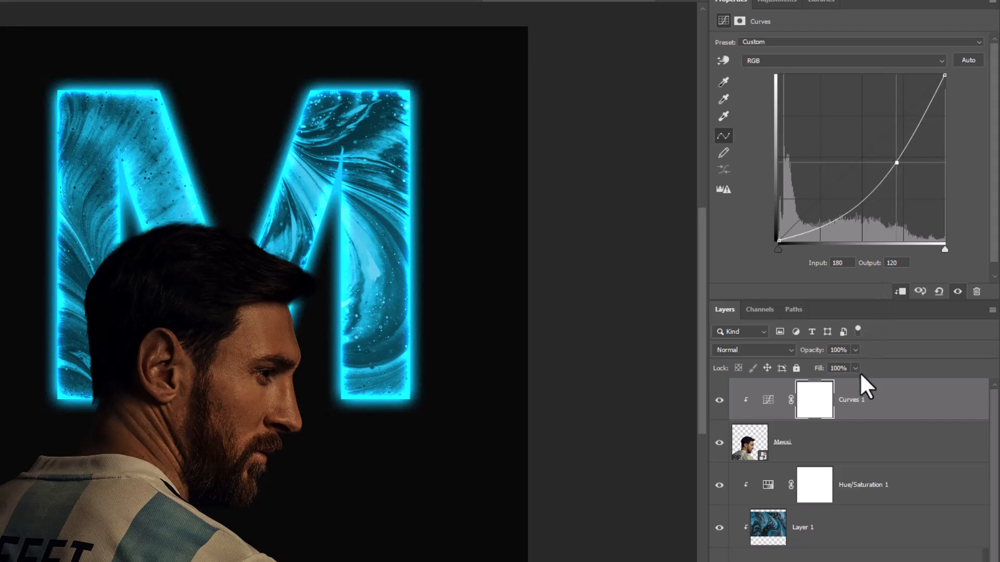
scroll("down", 3)
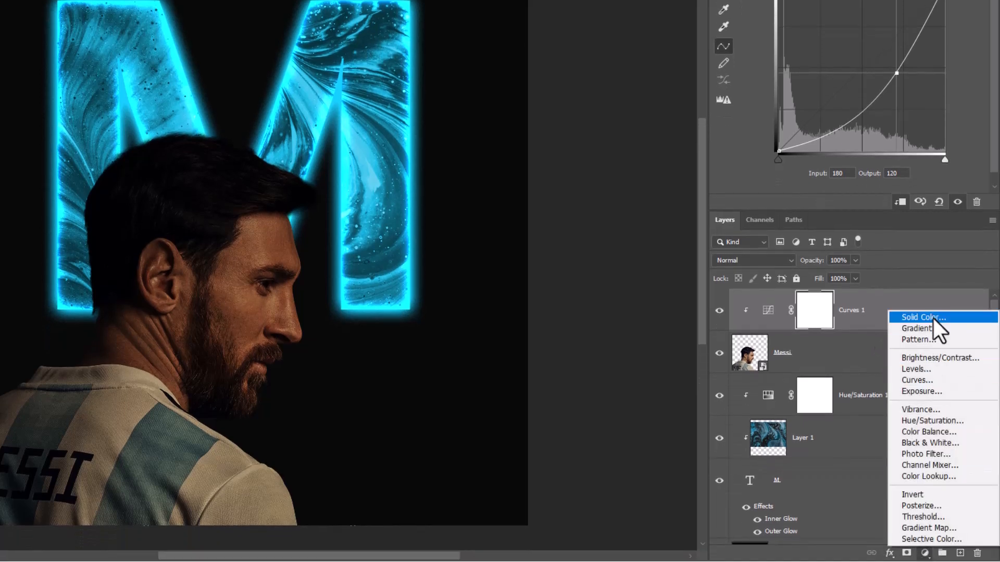
- Add a #009cff Solid Color fill layer in Linear Dodge (Add) blend mode
left_click(920, 317)
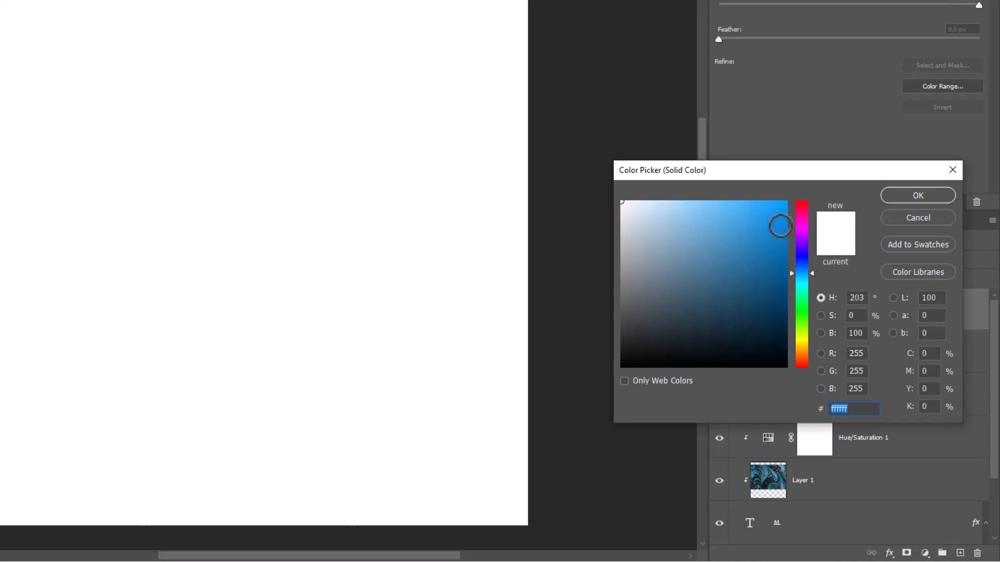
type("009cff")
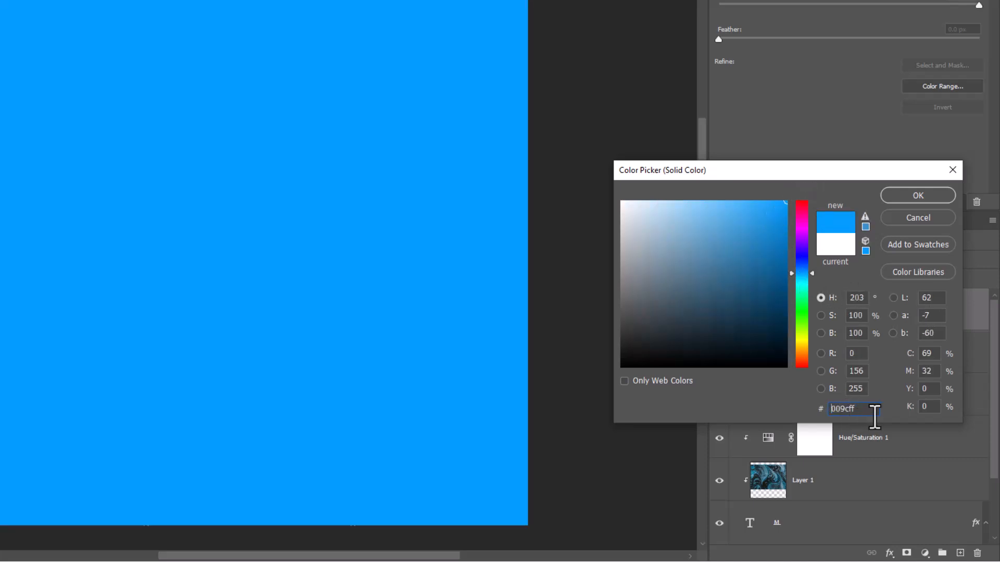
left_click(917, 195)
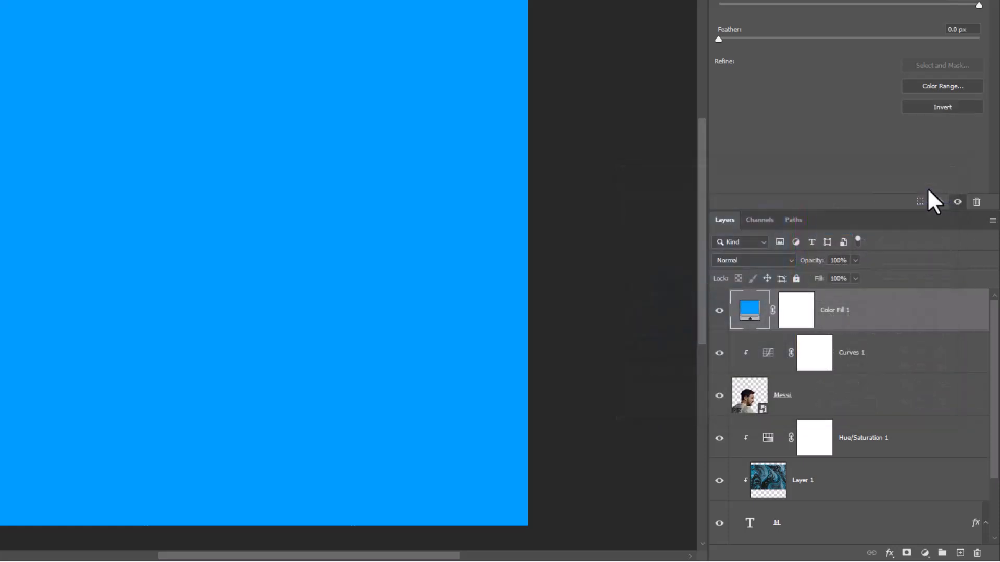
left_click(752, 260)
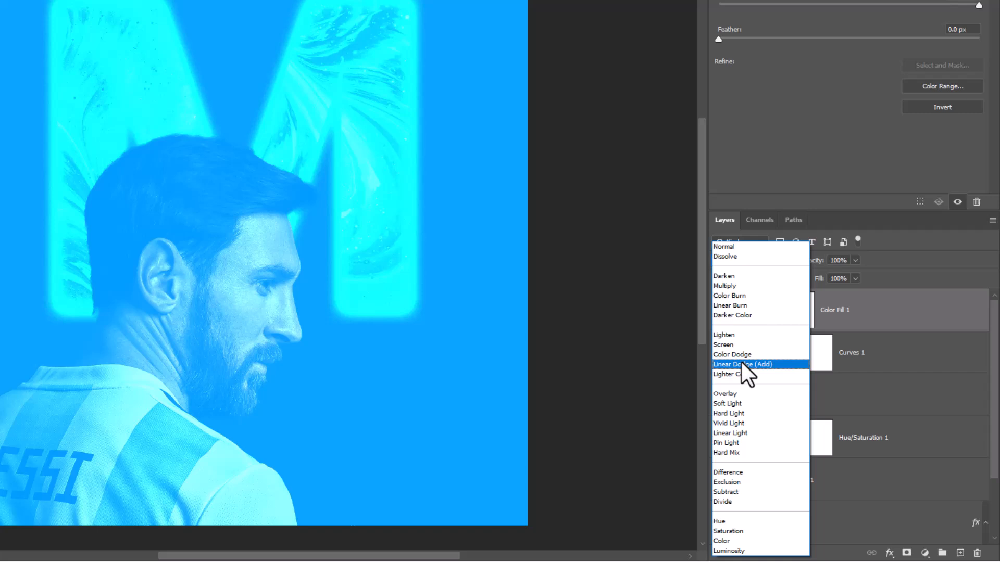
left_click(742, 364)
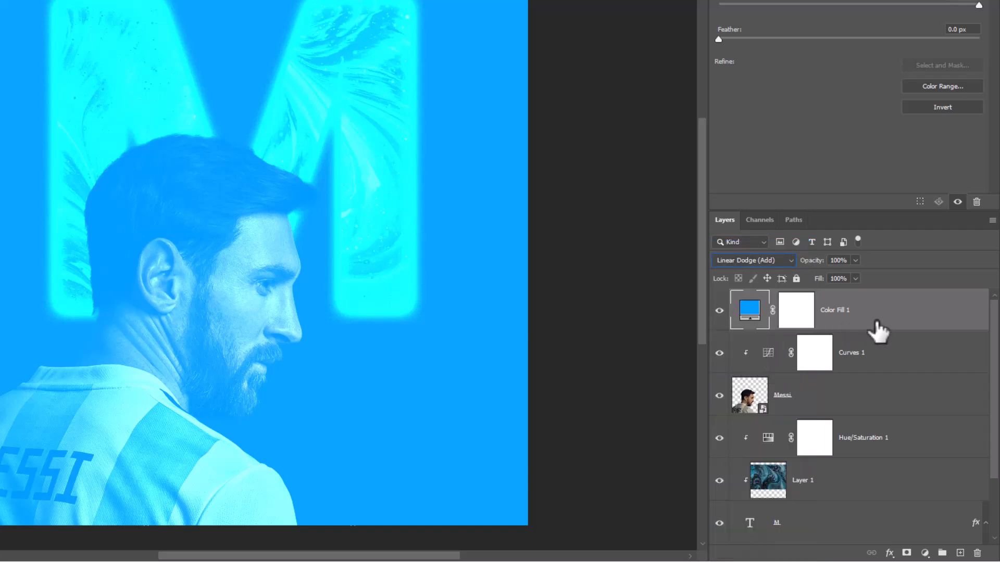
right_click(861, 309)
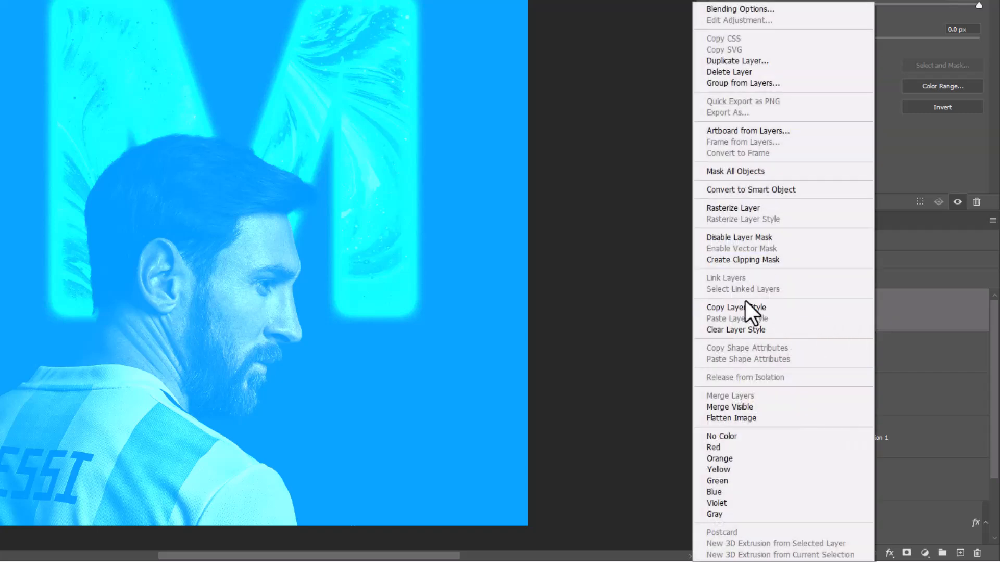
- Clip the blue Color Fill 1 layer to the Messi layer and switch to the Brush tool
left_click(742, 260)
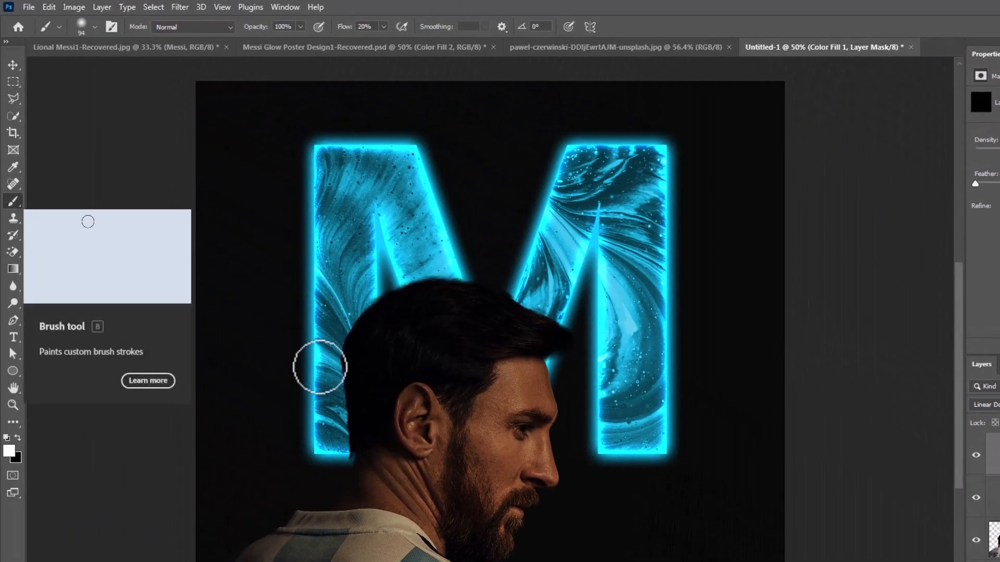
left_click(97, 26)
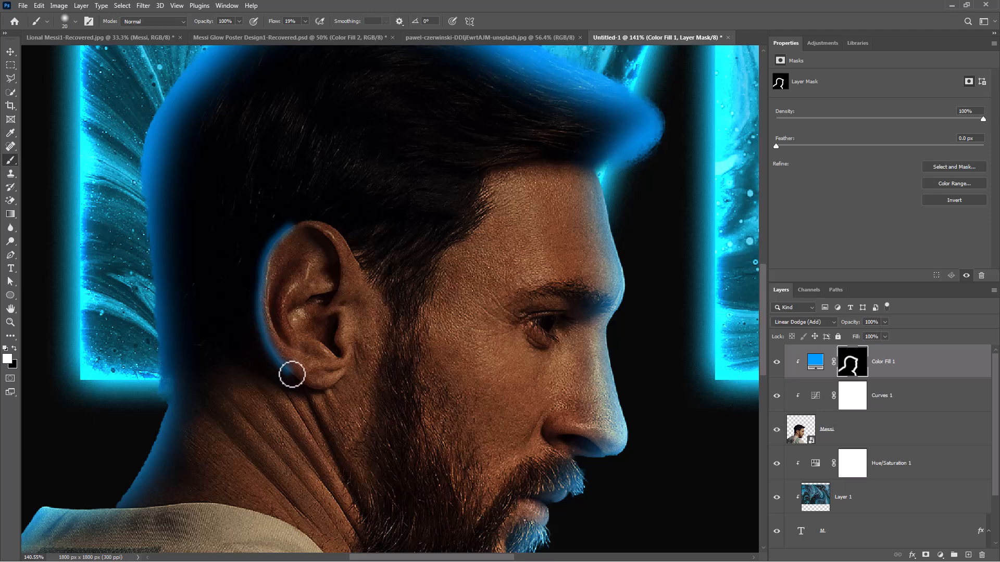
mouse_move(272, 241)
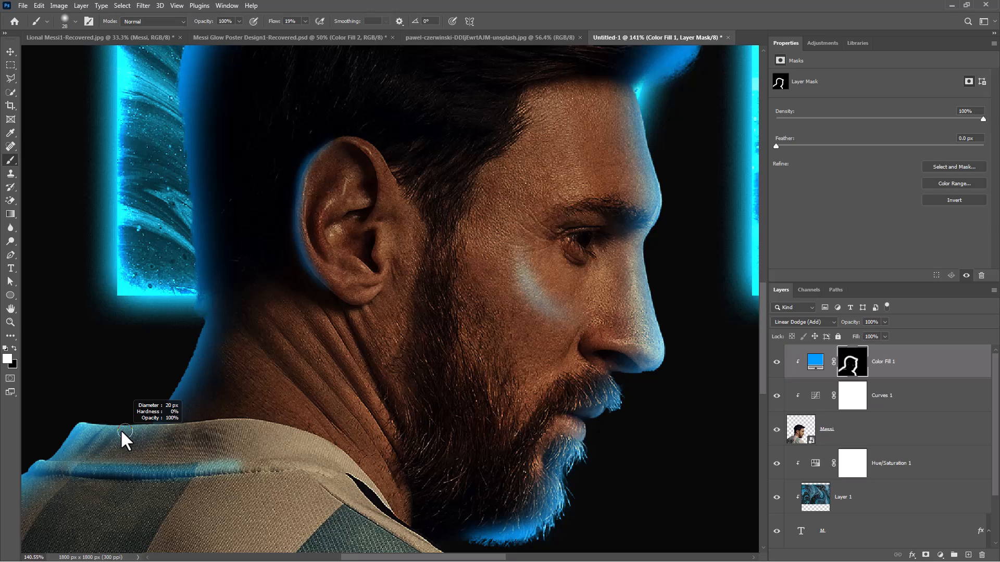
mouse_move(165, 426)
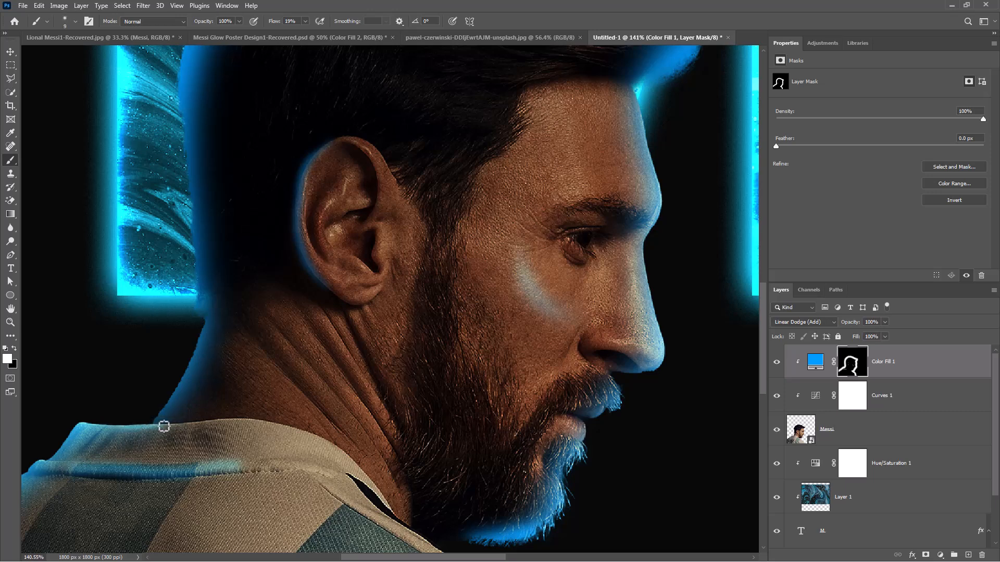